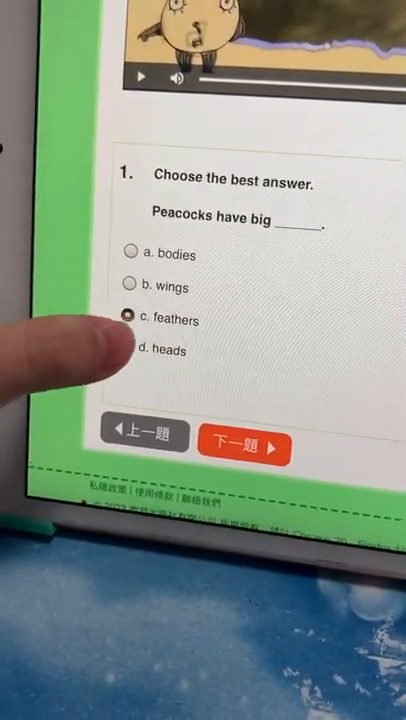
# - Submit 'c. feathers' for question 1 and advance to question 2
pyautogui.click(248, 435)
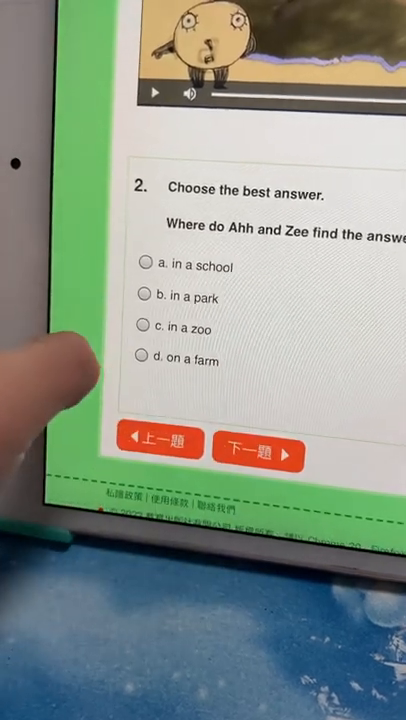